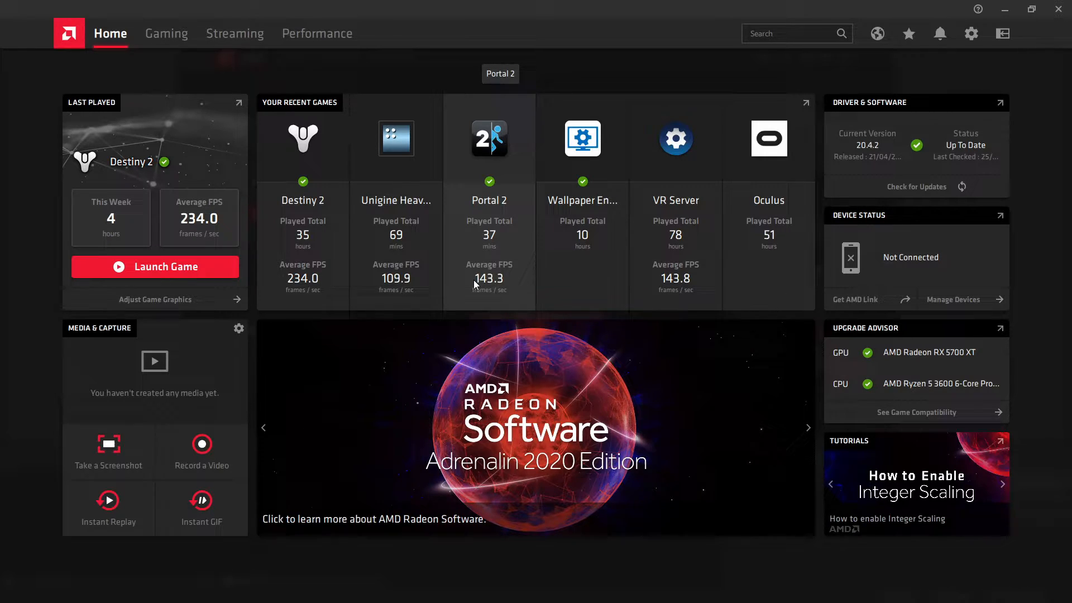
mouse_move(366, 52)
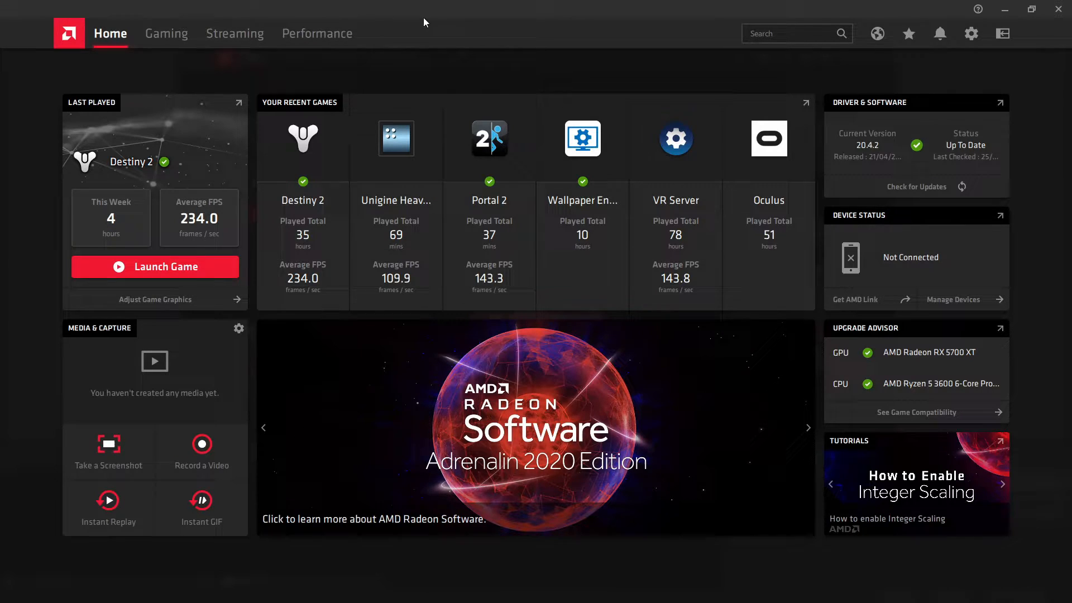
mouse_move(166, 32)
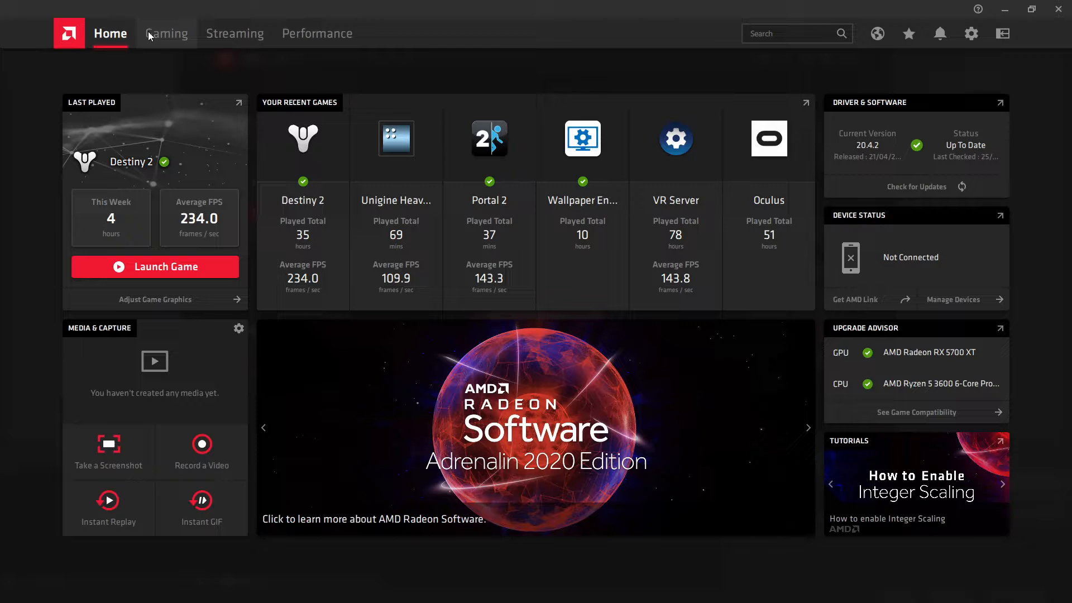
Step: Switch the RX 5700 XT to Manual tuning control on the Performance Tuning page
click(317, 32)
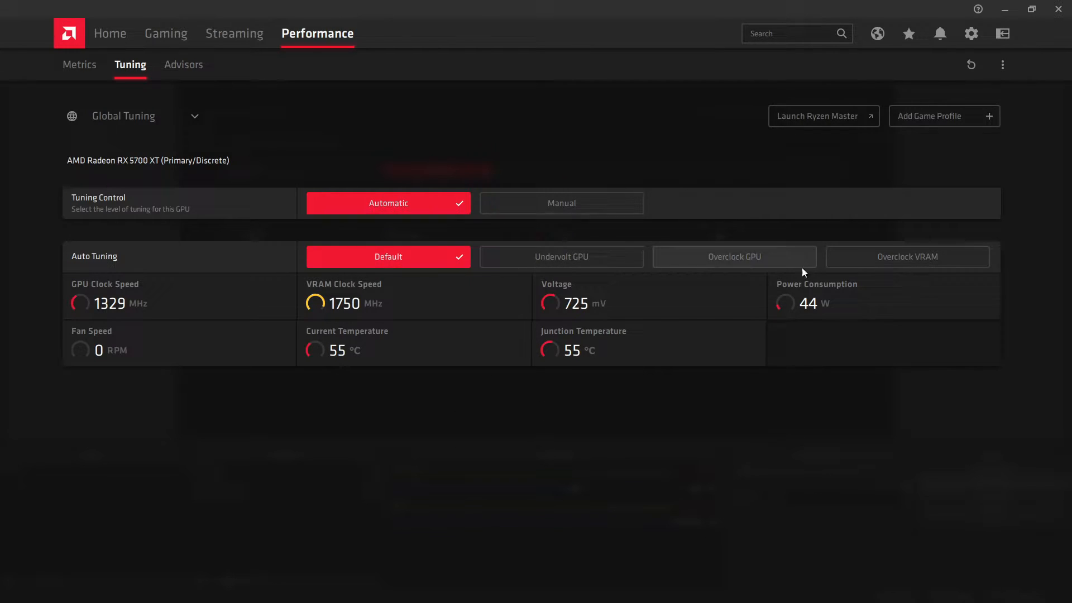
click(559, 202)
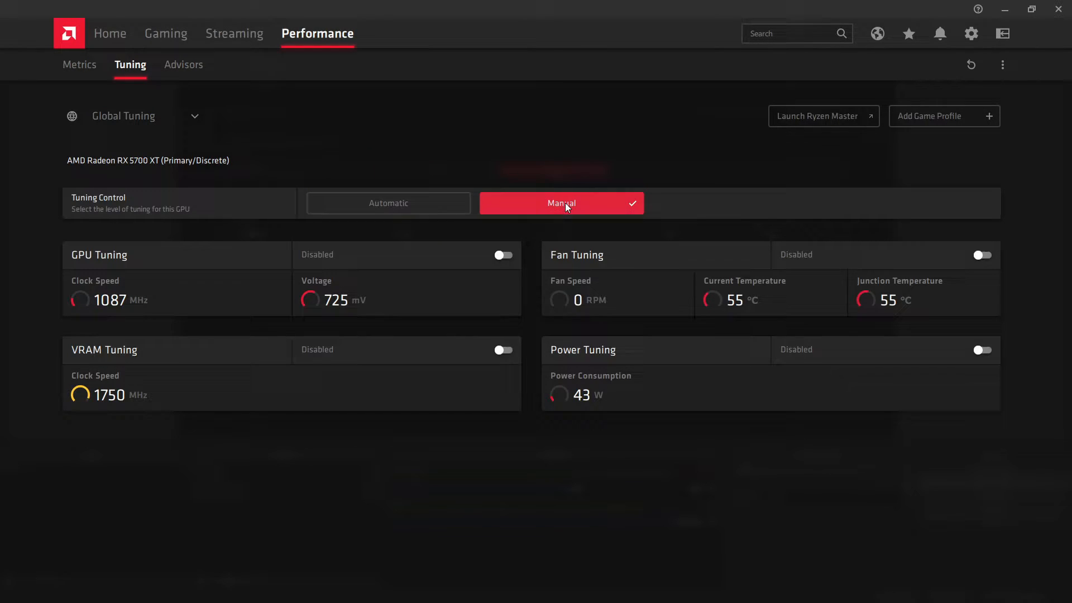
click(503, 254)
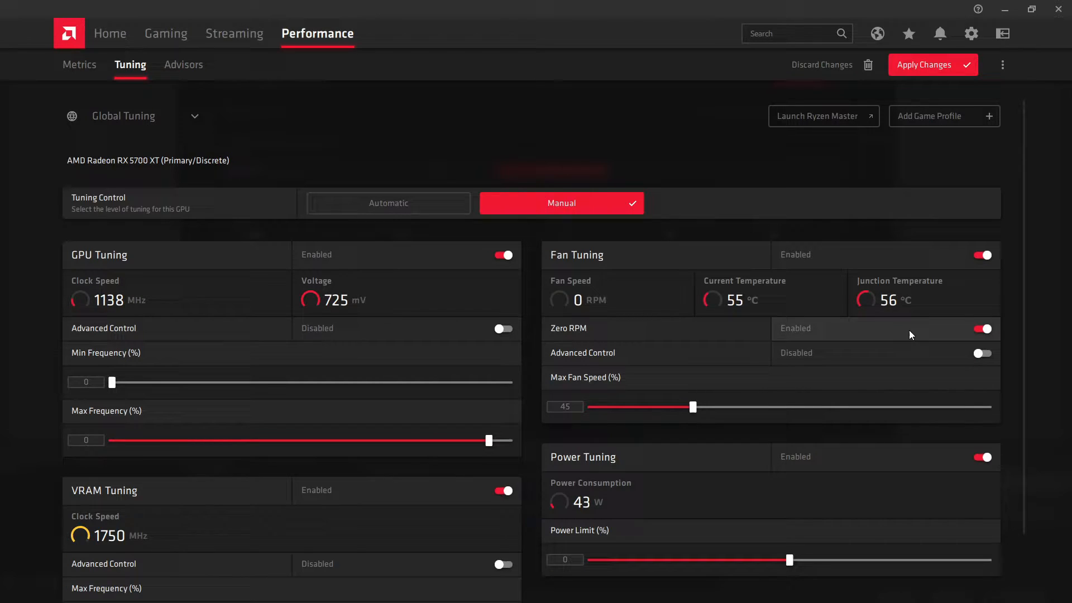
Step: Enable Advanced Control for fan tuning and select the second fan curve point's speed
click(982, 328)
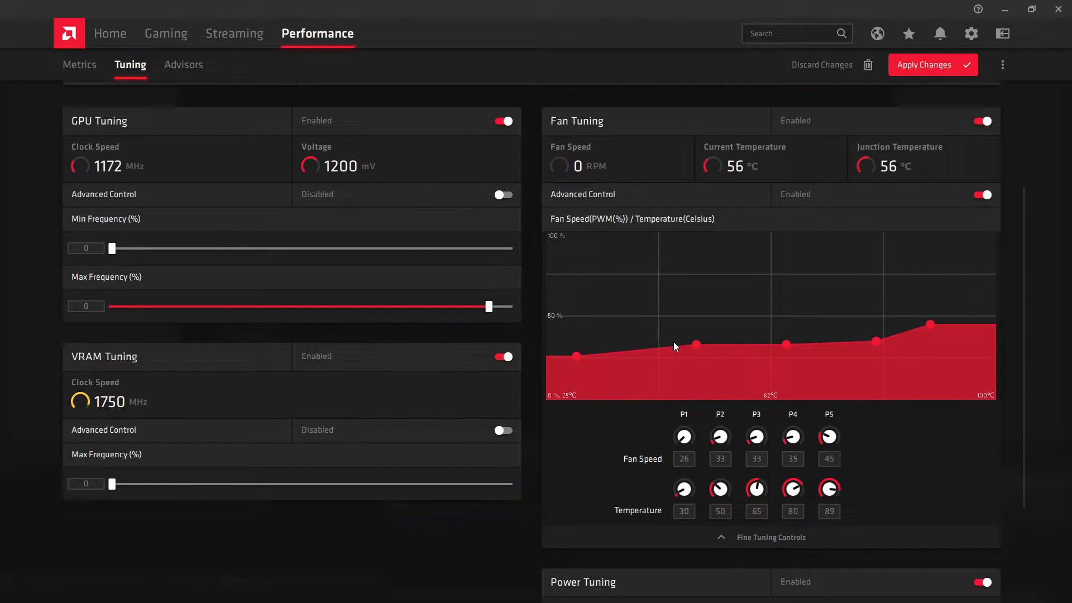
mouse_move(659, 352)
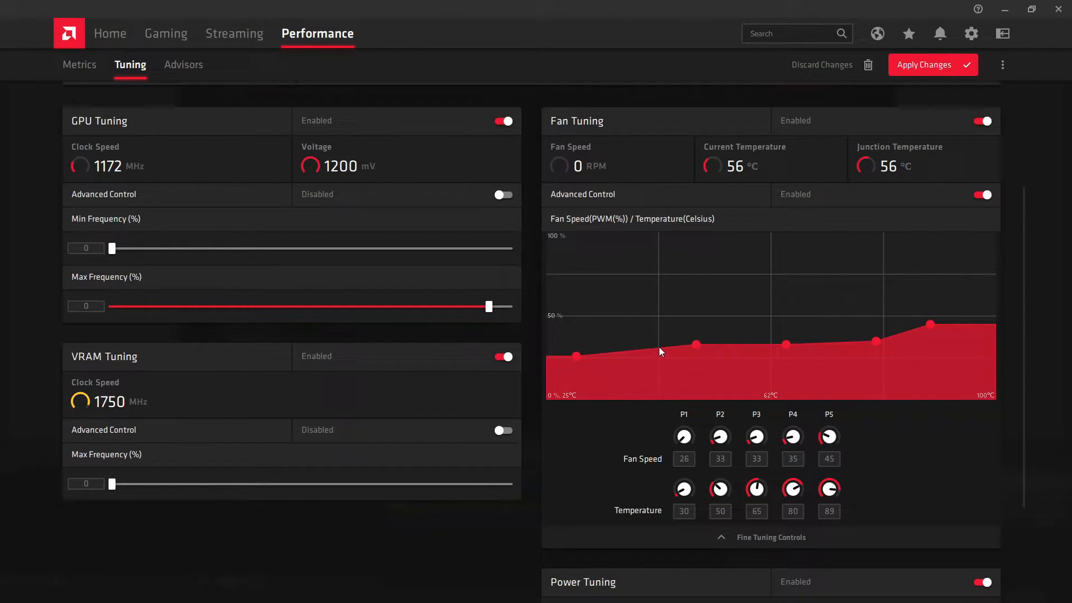
click(720, 459)
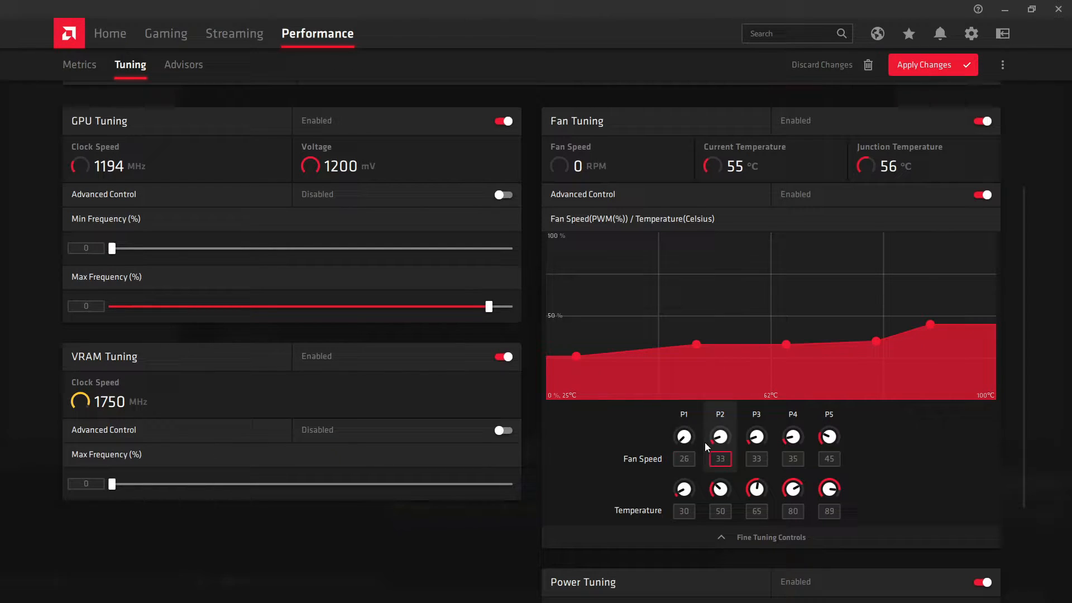
click(684, 458)
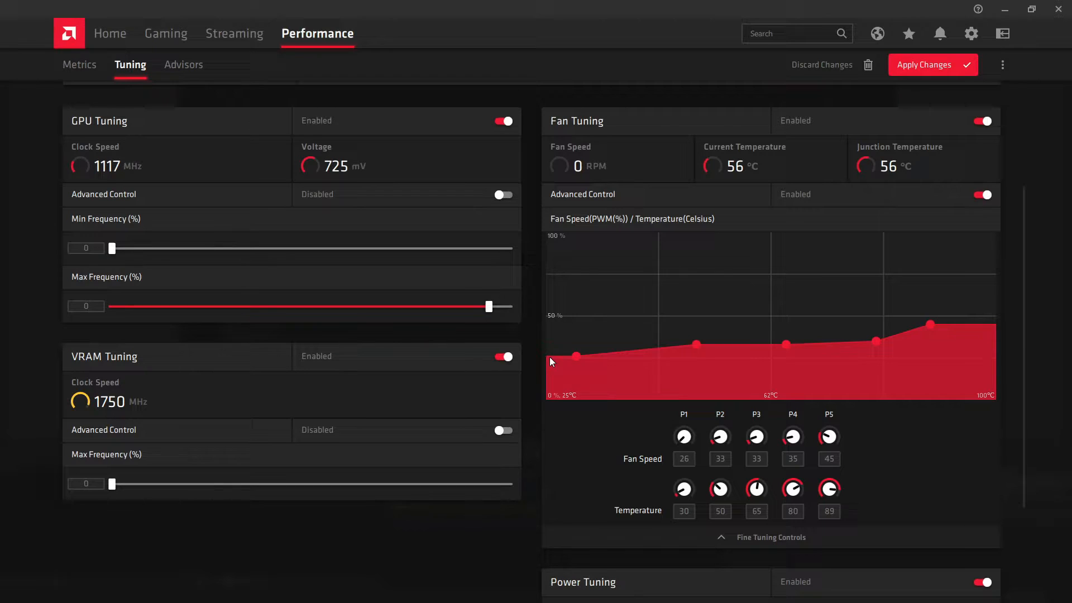
mouse_move(408, 212)
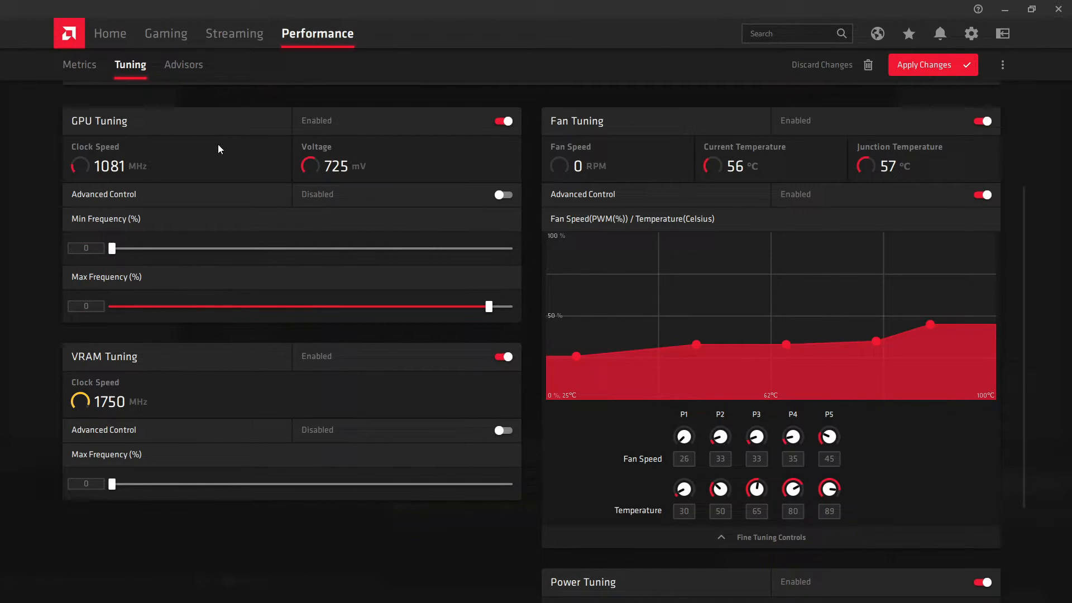
Step: Enable Advanced Control for both GPU voltage/frequency curve and VRAM frequency
click(502, 194)
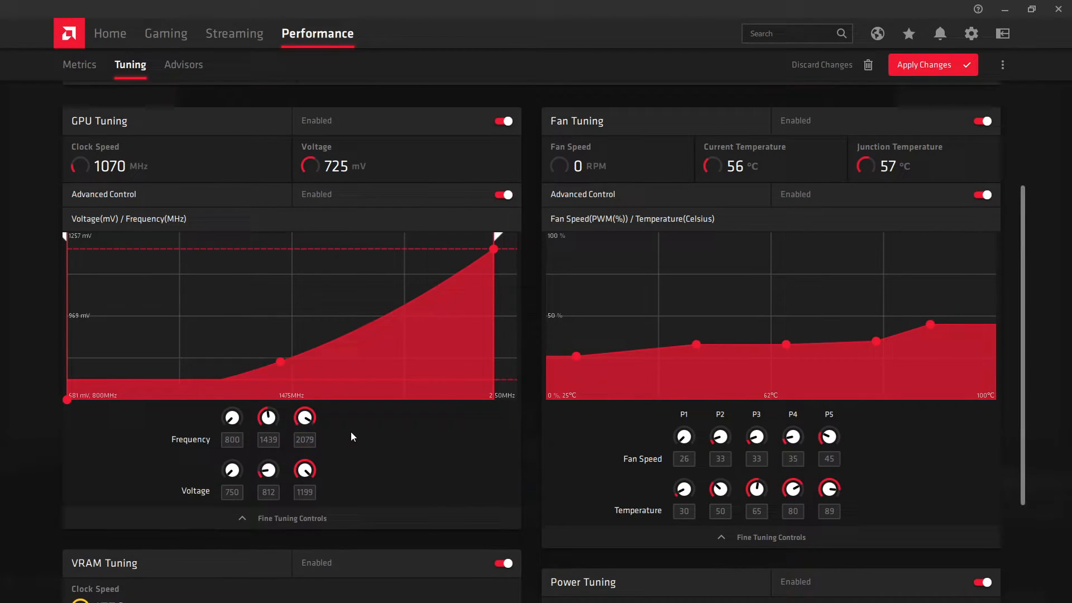
scroll(down, 3)
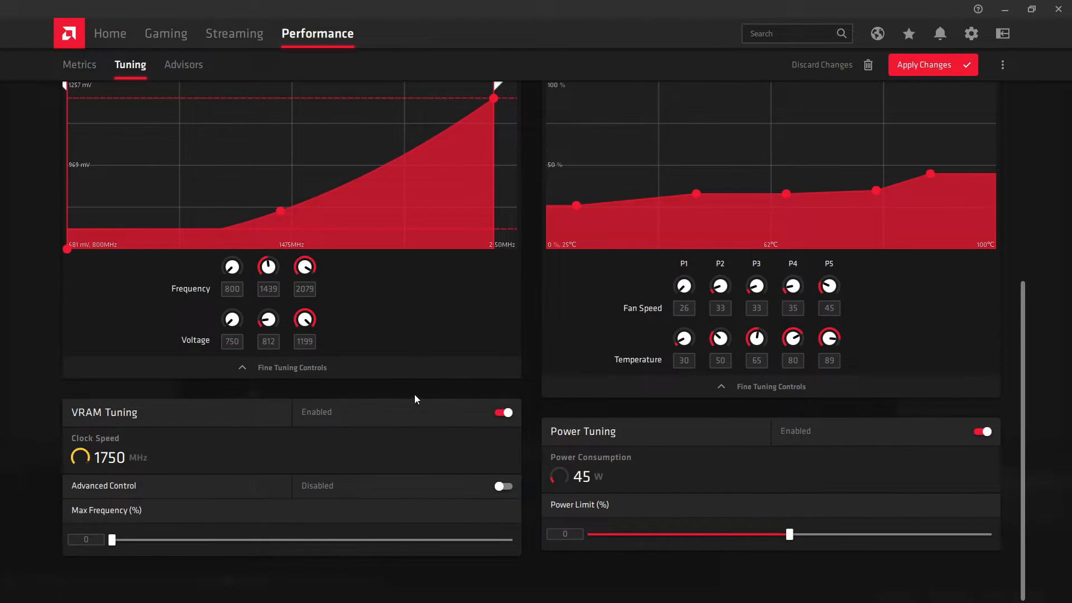
click(502, 486)
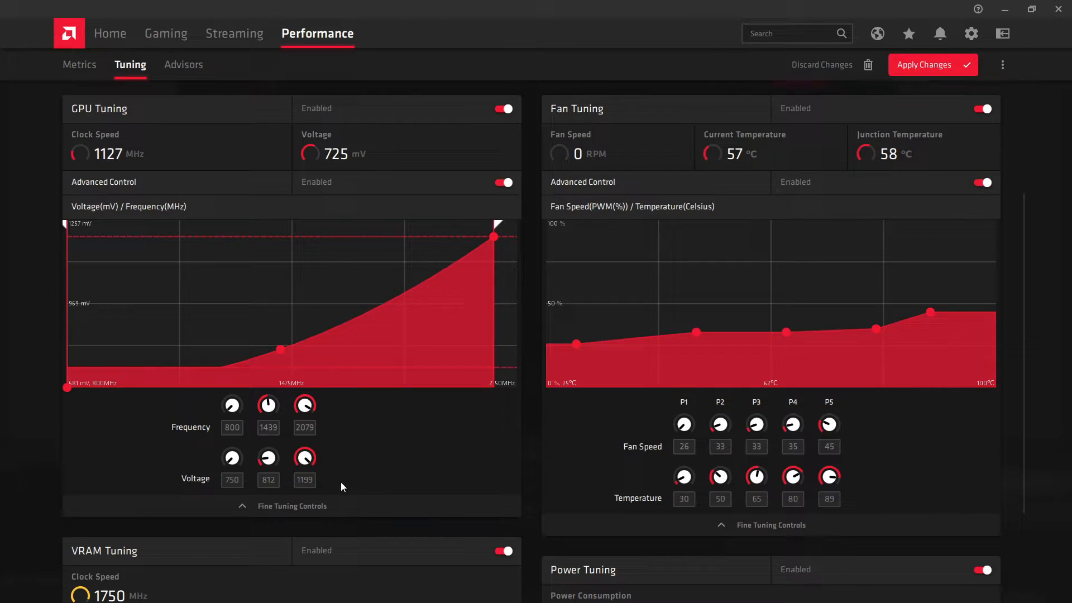
scroll(down, 3)
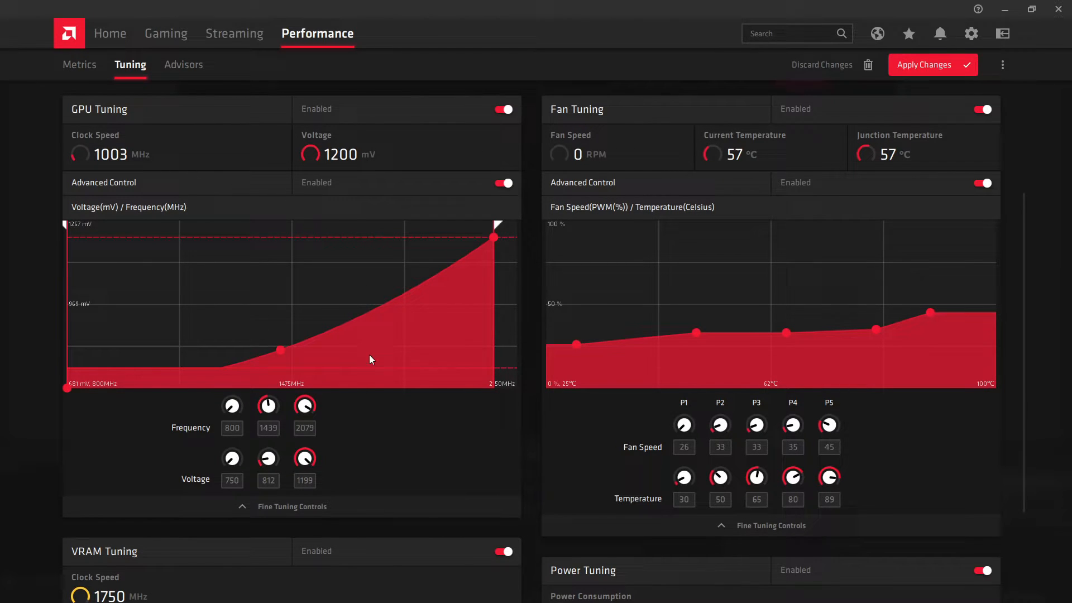
scroll(down, 3)
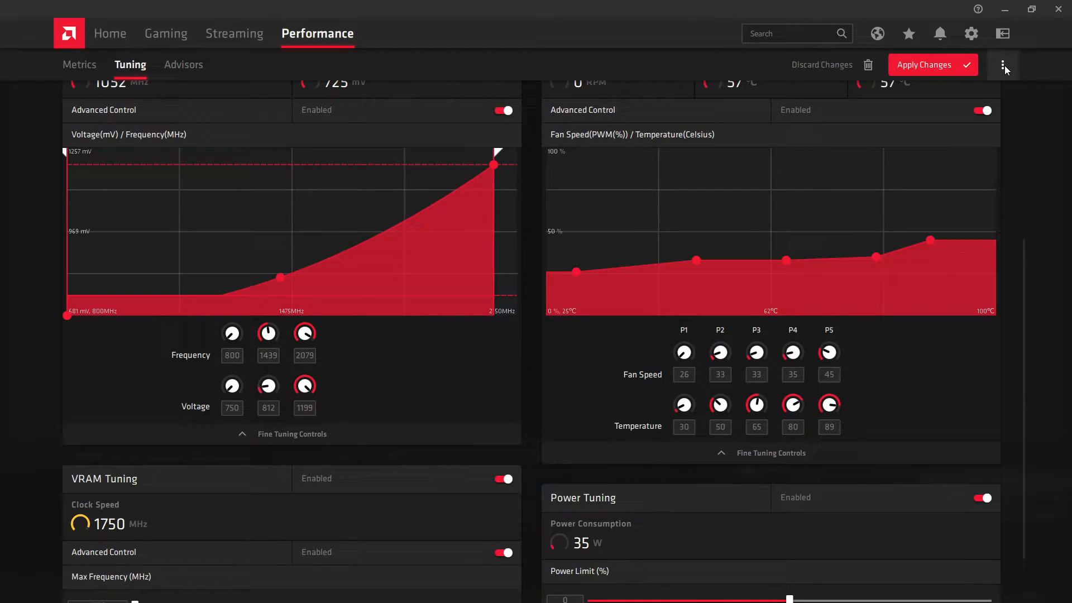
Step: Load the saved XML tuning profile with the undervolted curve, fan curve and +50% power limit
click(1003, 65)
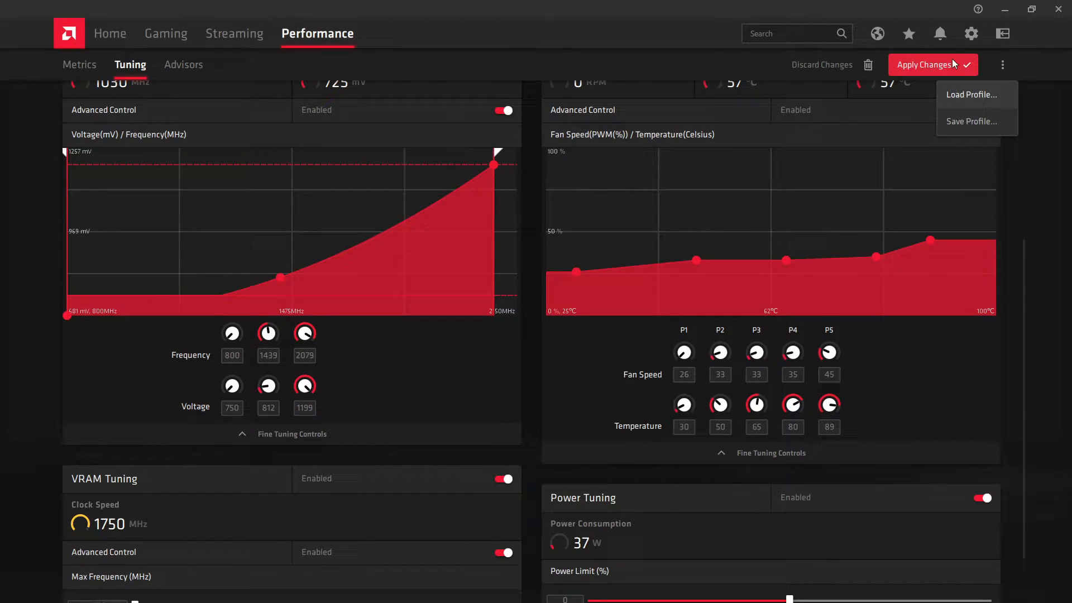
click(973, 94)
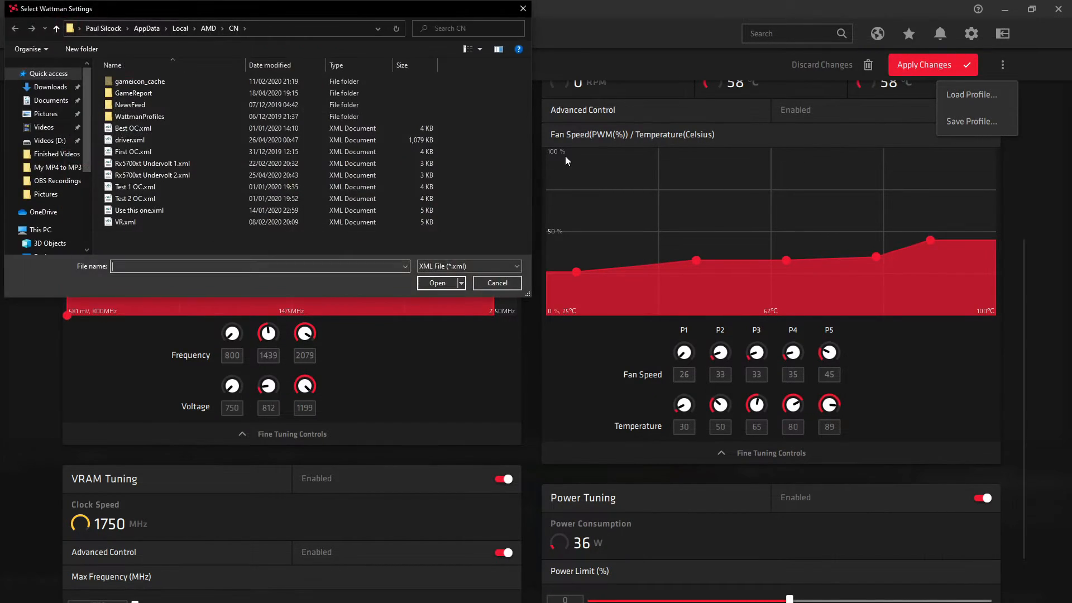
click(152, 163)
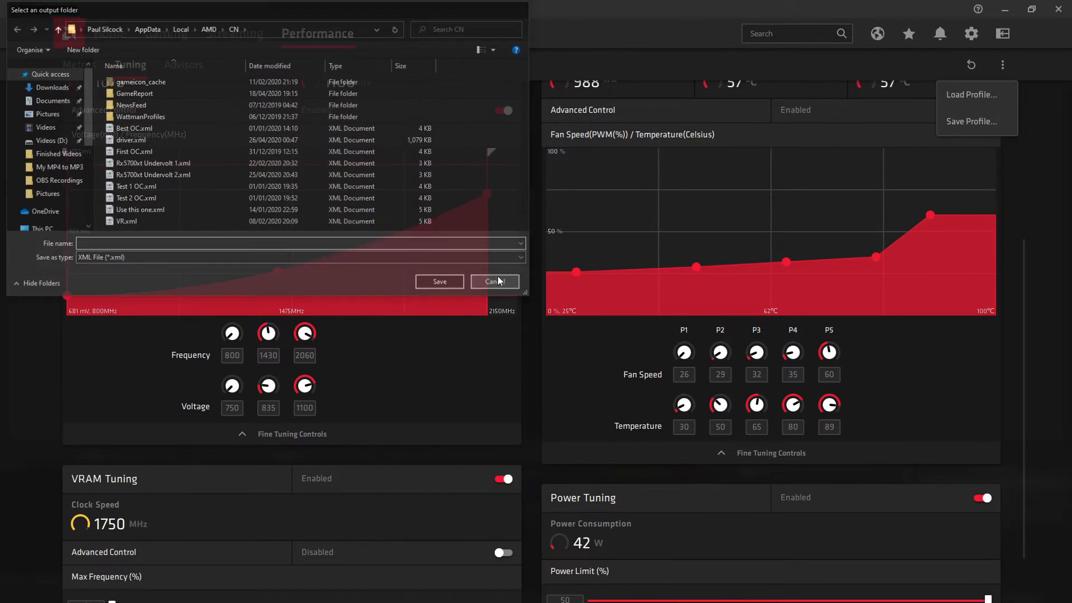
click(971, 94)
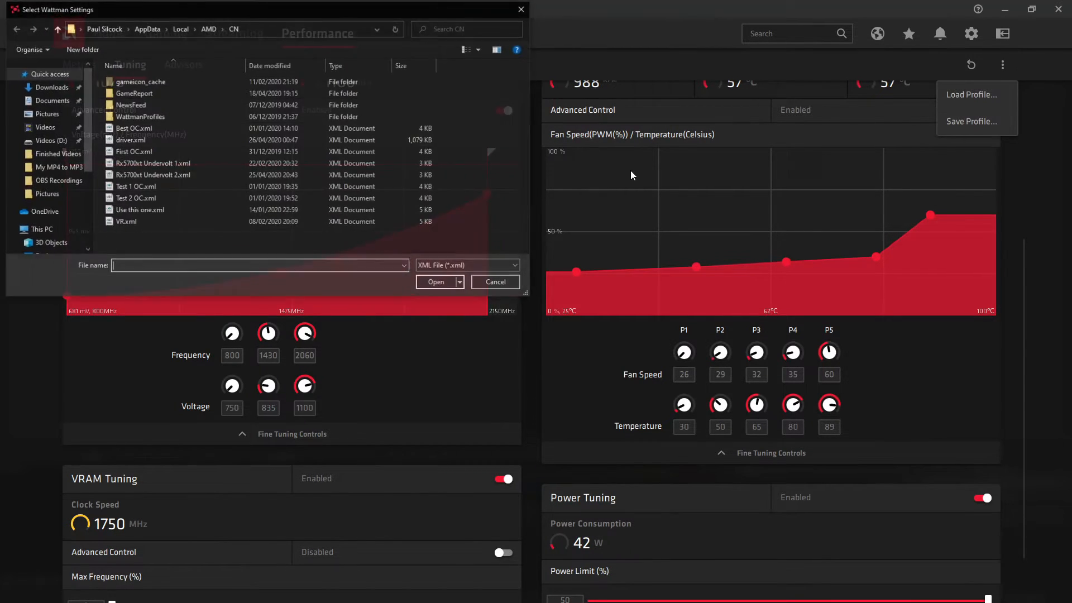
click(494, 282)
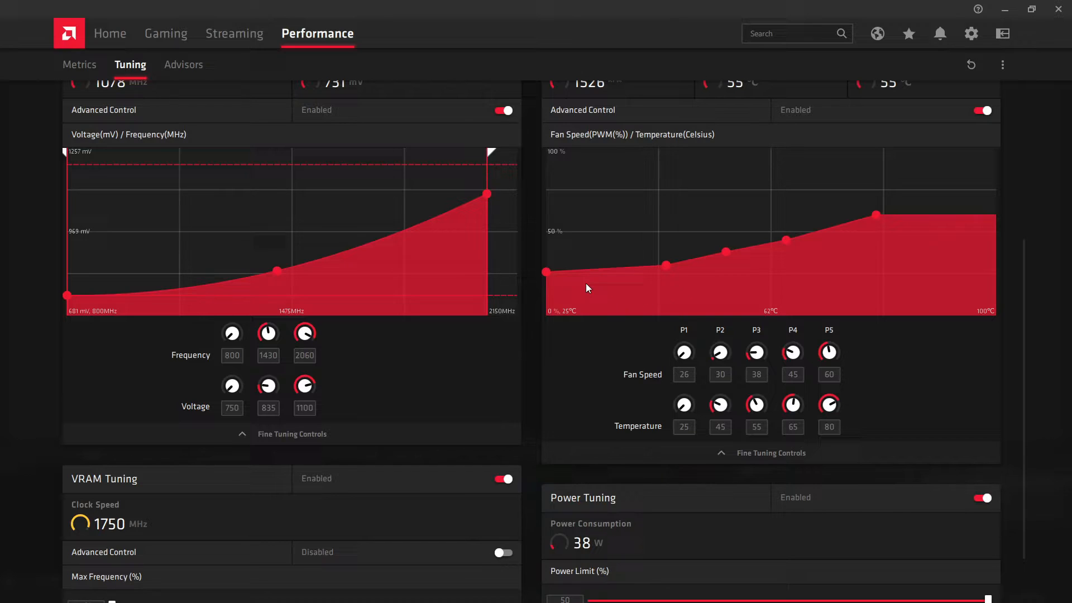
mouse_move(764, 275)
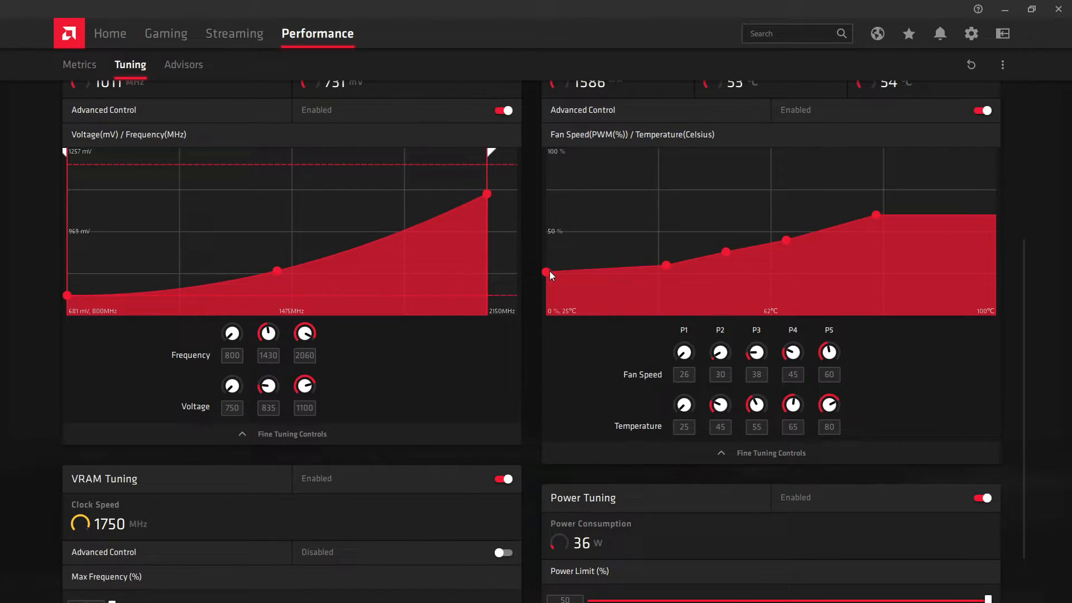
mouse_move(547, 276)
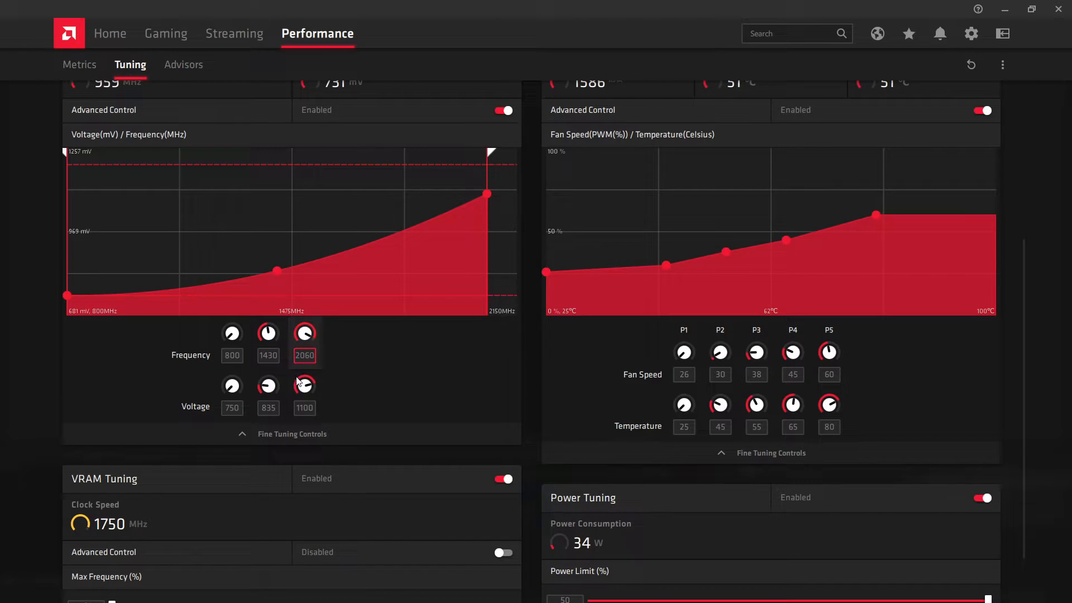
click(303, 407)
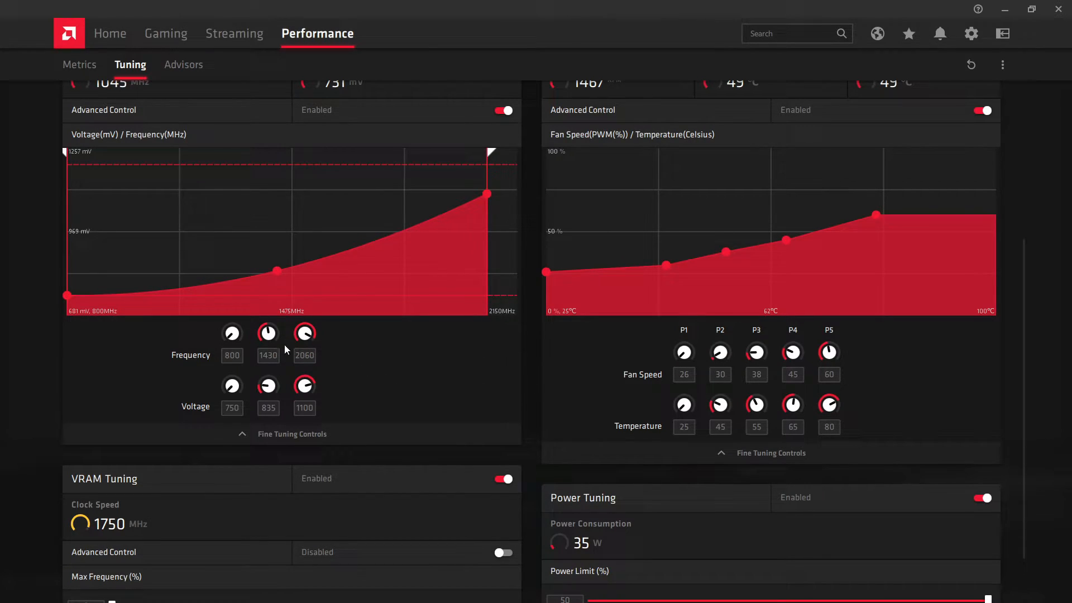
click(304, 355)
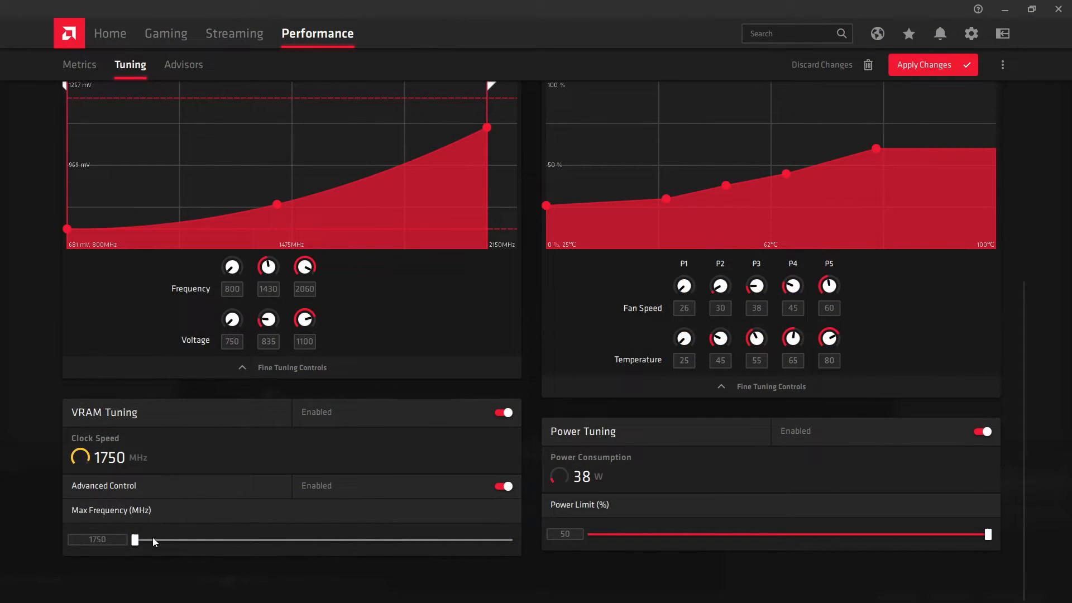
click(97, 540)
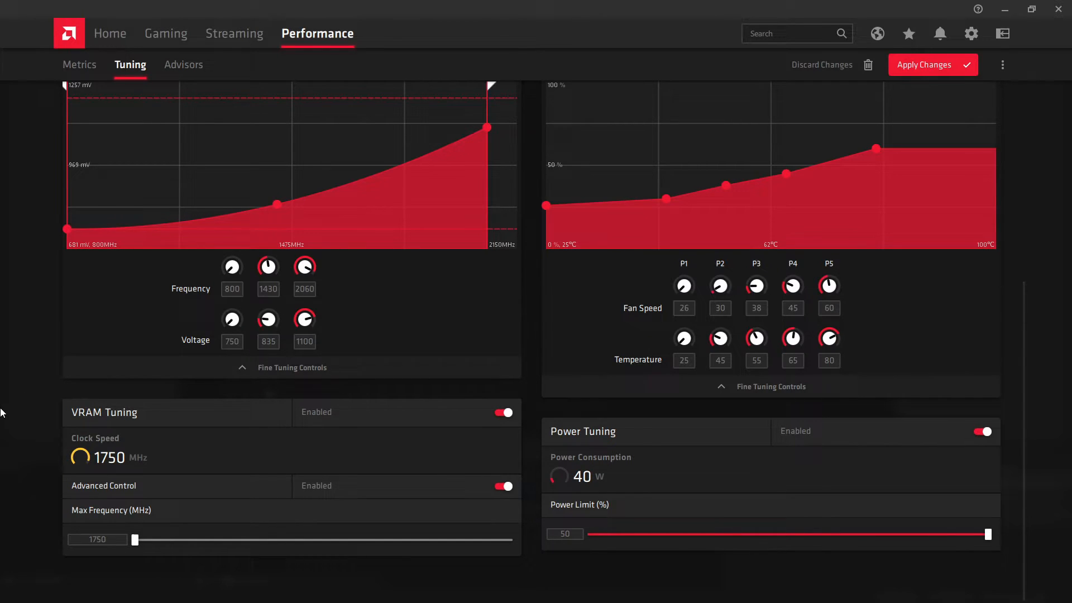
click(303, 288)
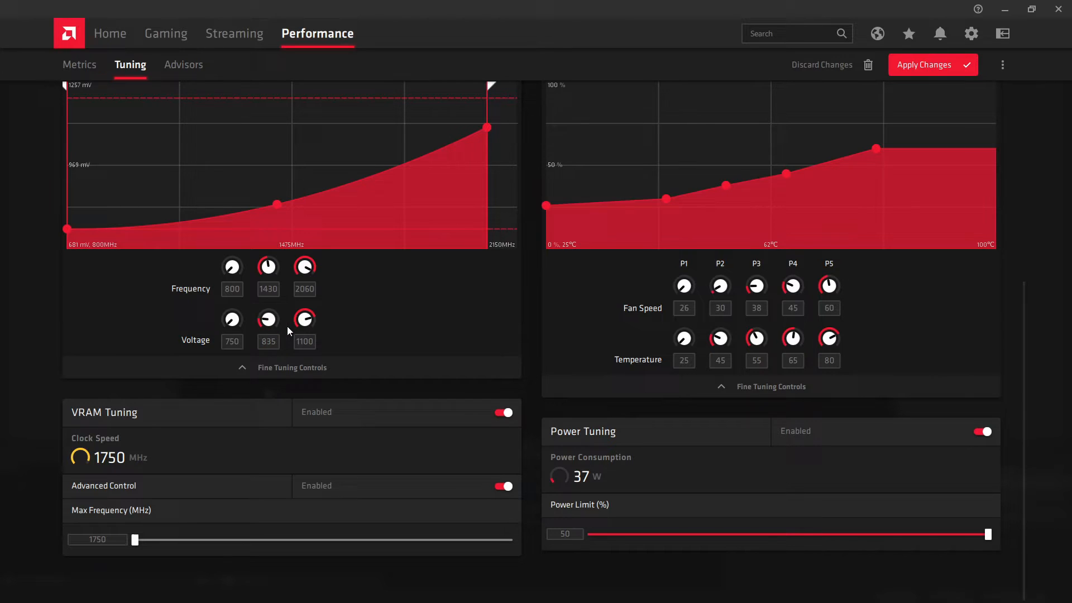
mouse_move(523, 320)
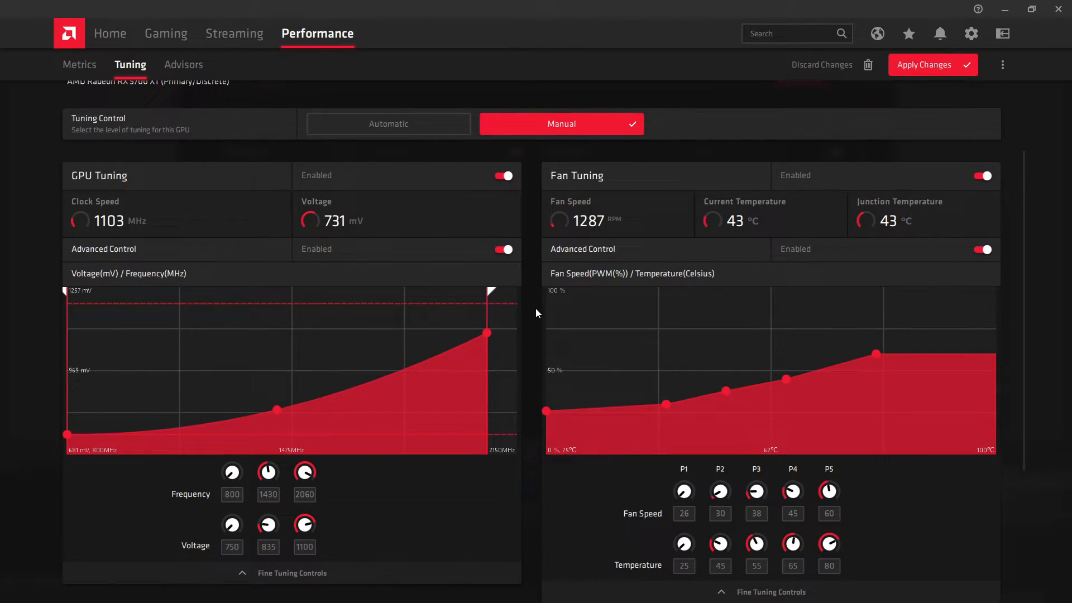
scroll(down, 3)
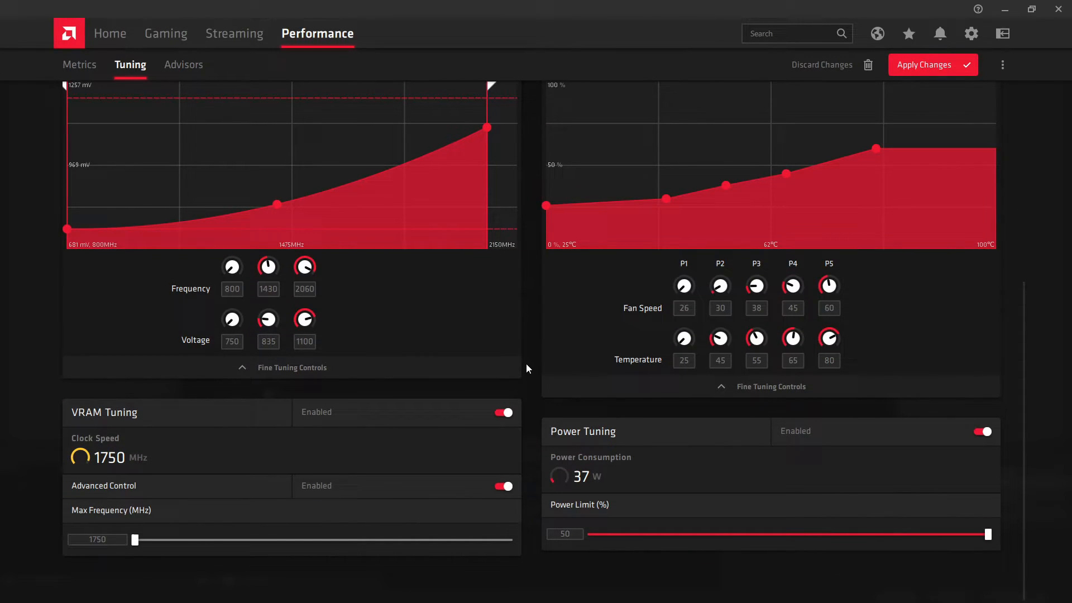
mouse_move(348, 328)
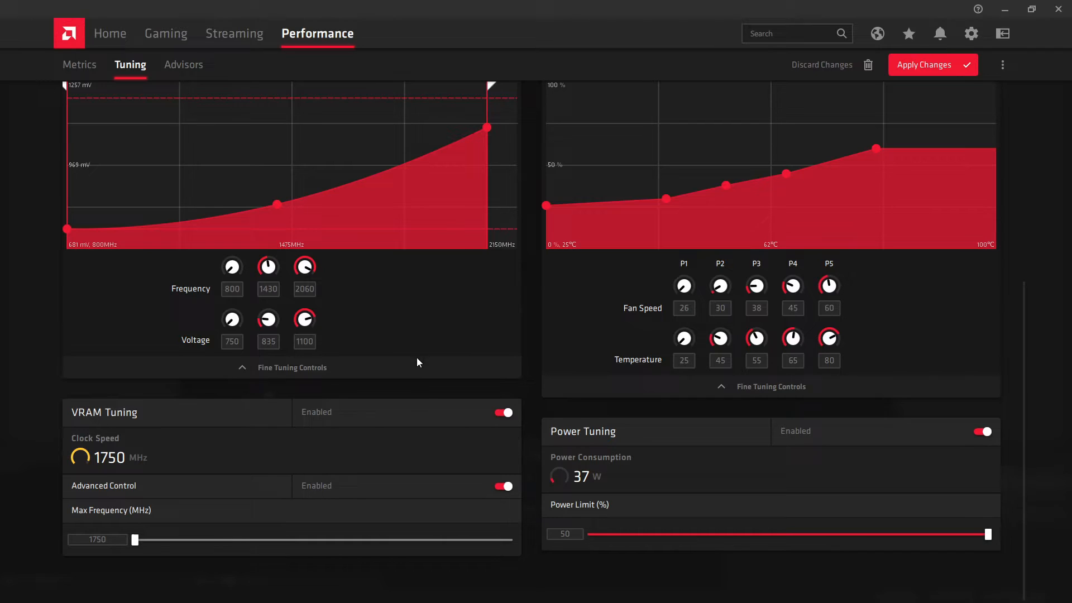
mouse_move(382, 369)
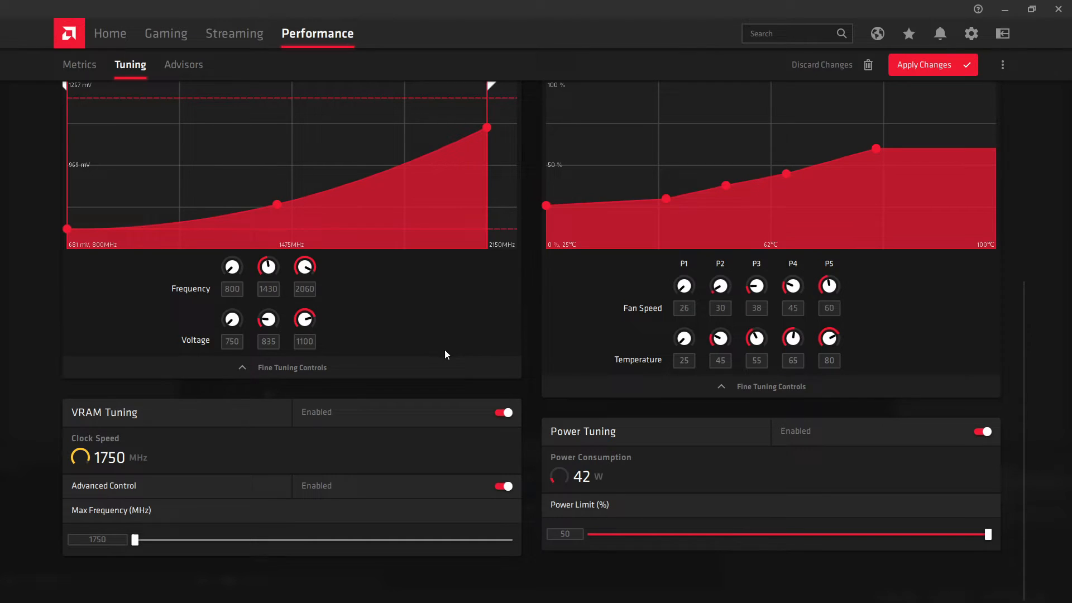
mouse_move(526, 306)
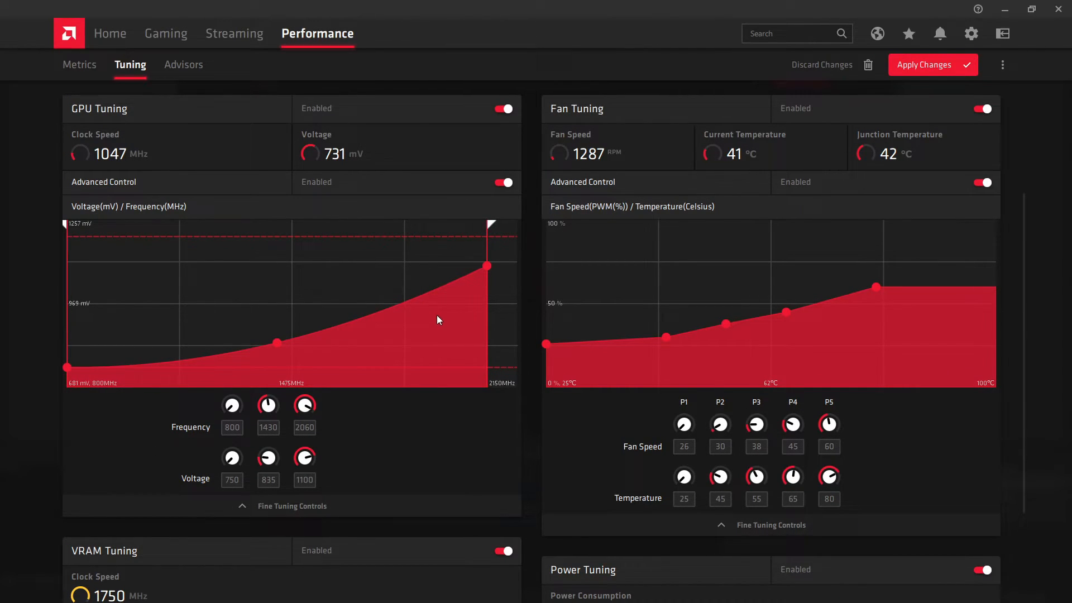
mouse_move(351, 333)
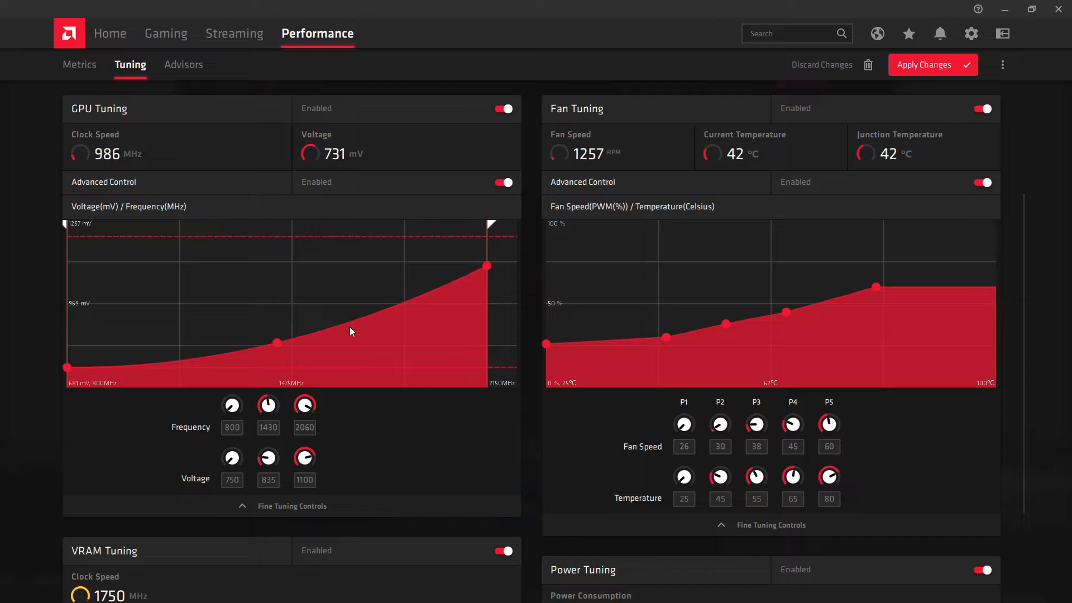
scroll(down, 3)
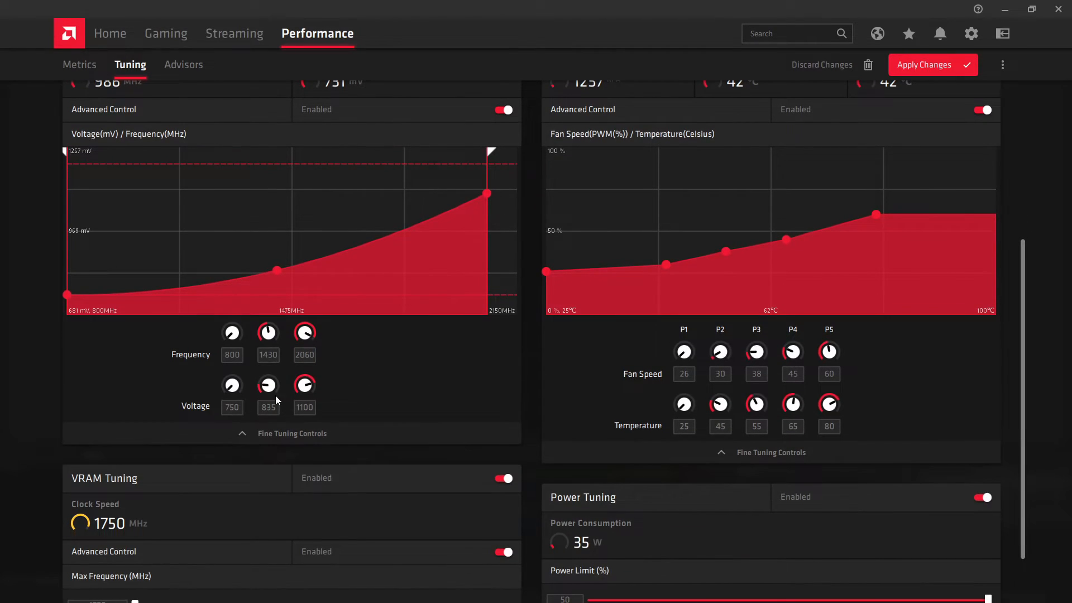
click(304, 407)
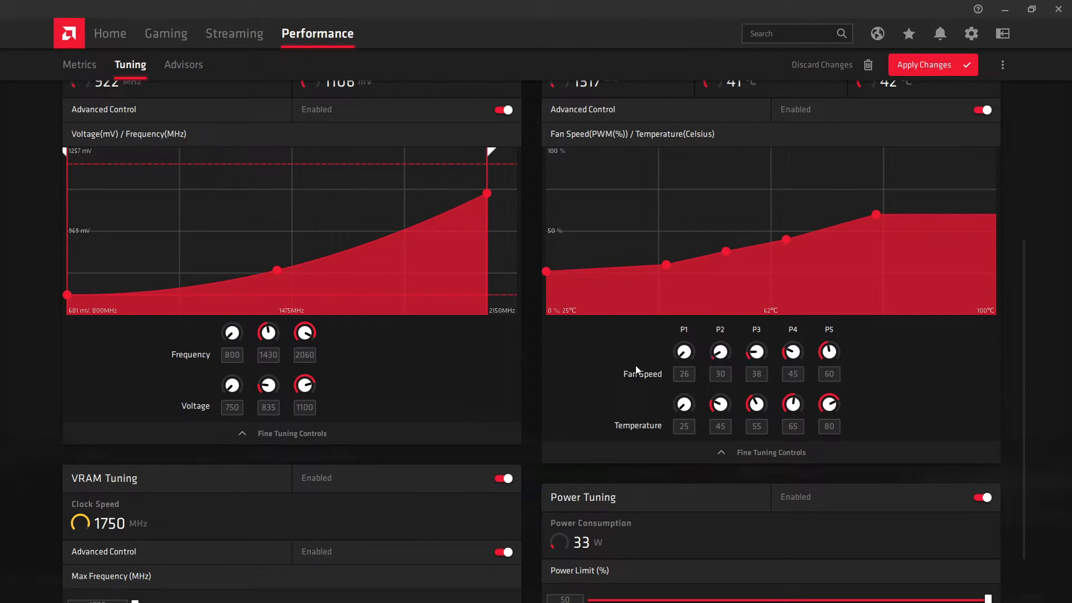
scroll(down, 3)
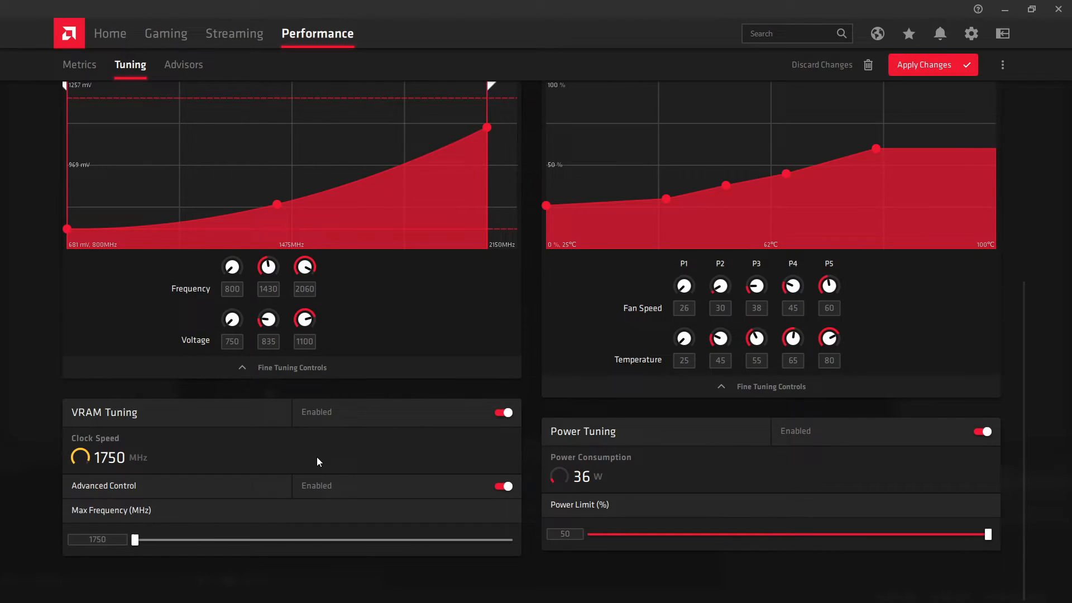
mouse_move(296, 455)
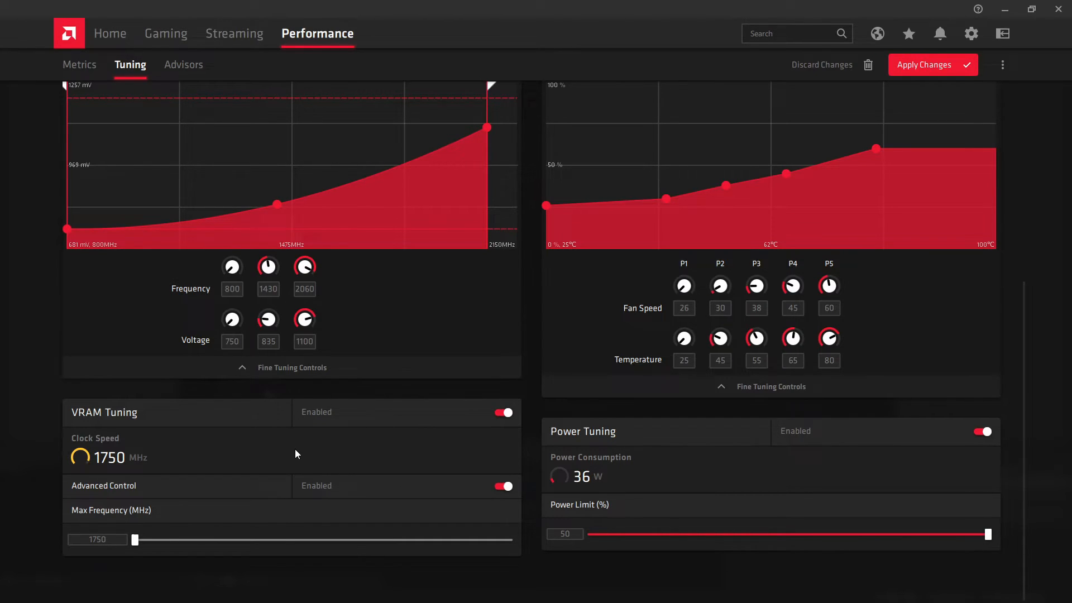
mouse_move(265, 484)
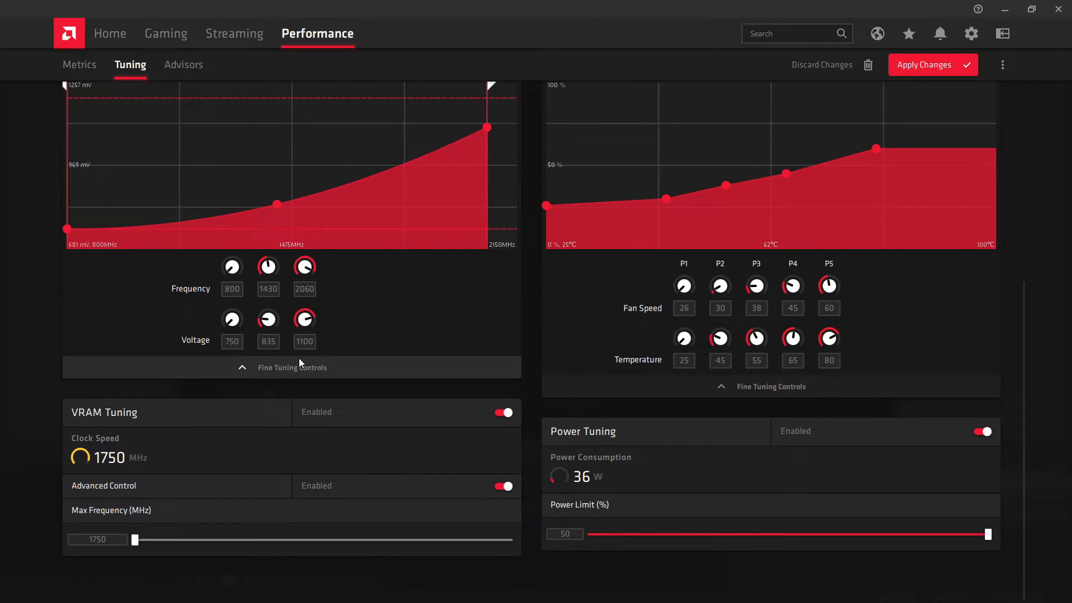
click(305, 342)
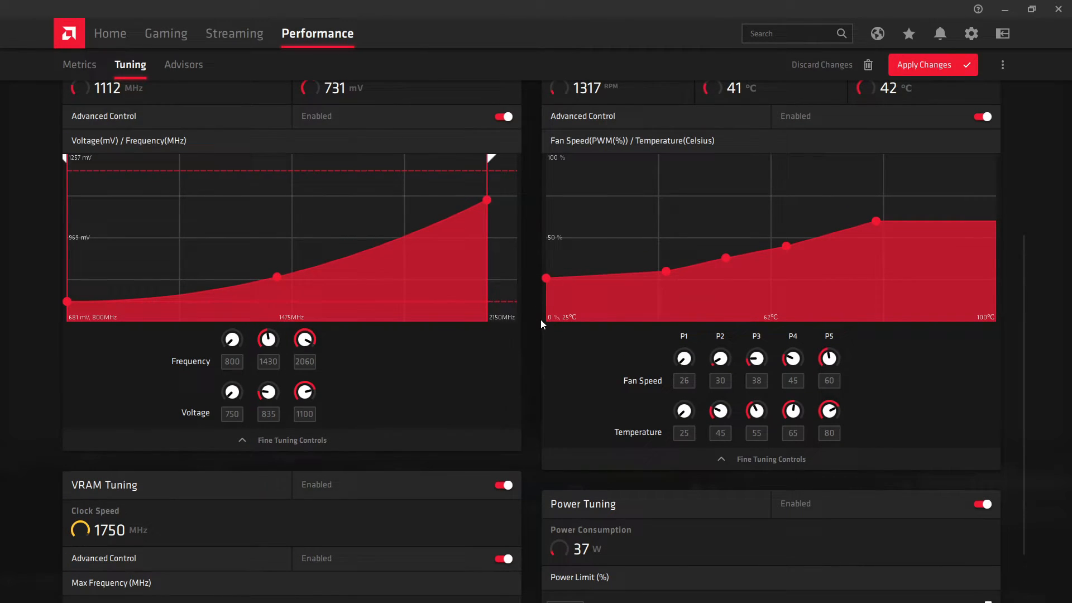
scroll(down, 3)
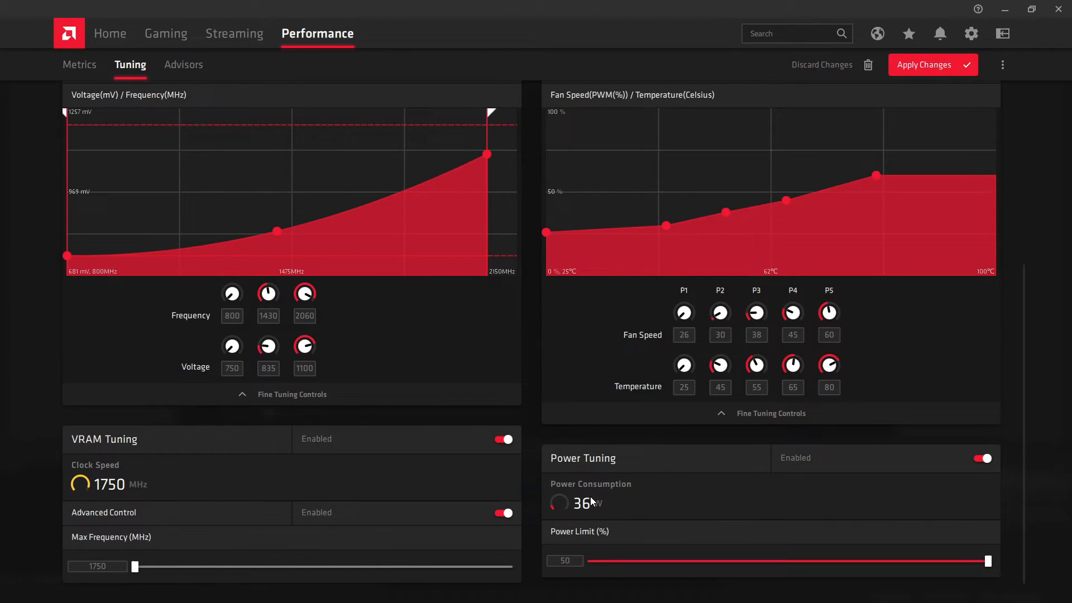
mouse_move(591, 506)
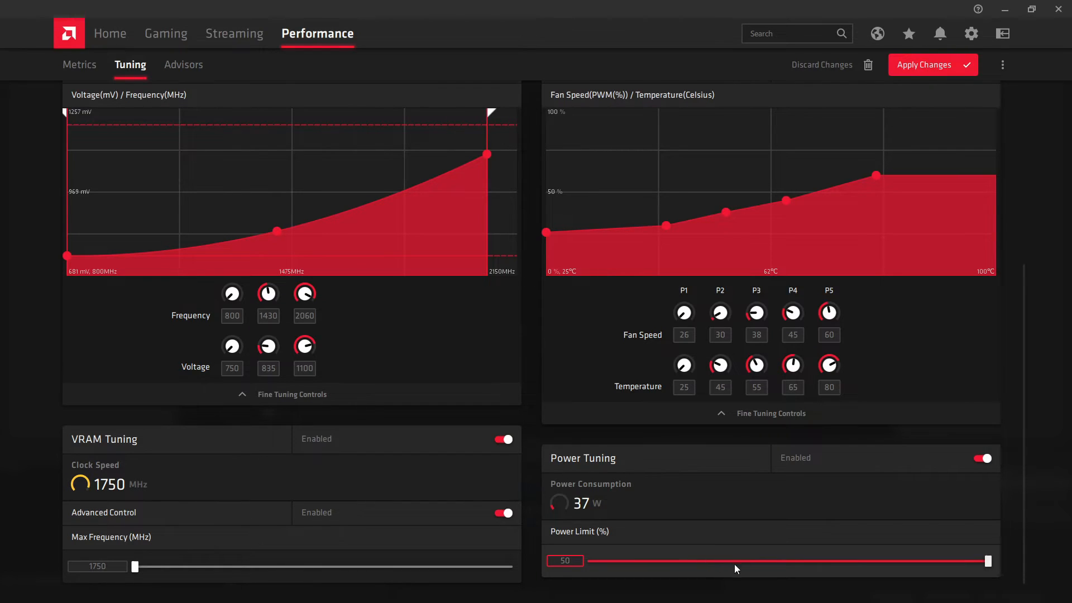
Step: Sweep the power limit through 0%, -50% and back up, finishing at +50%
drag(986, 560, 785, 560)
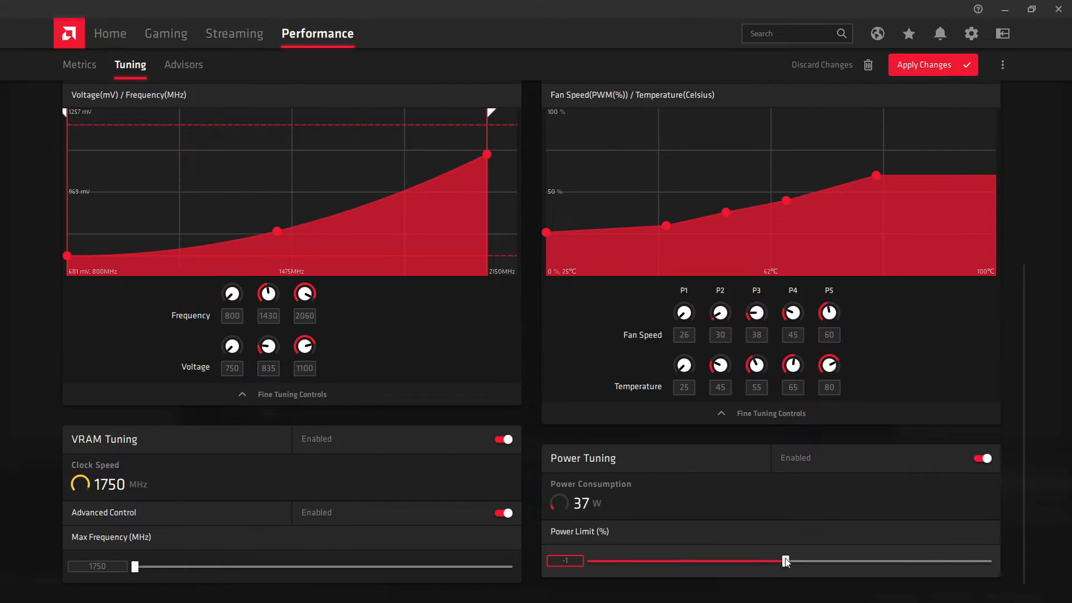
drag(783, 561, 589, 561)
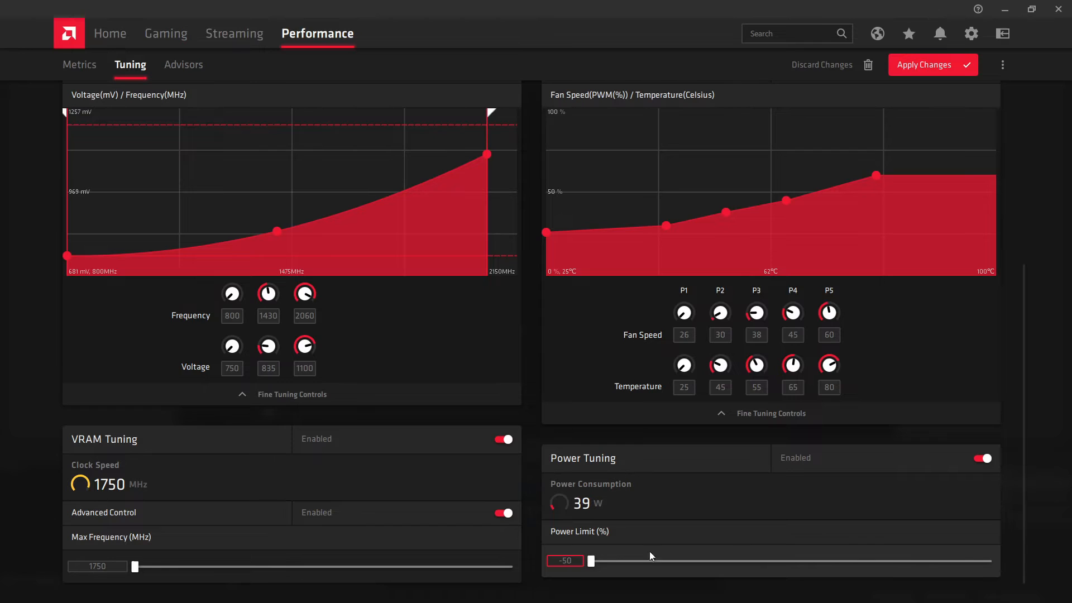
drag(591, 561, 986, 561)
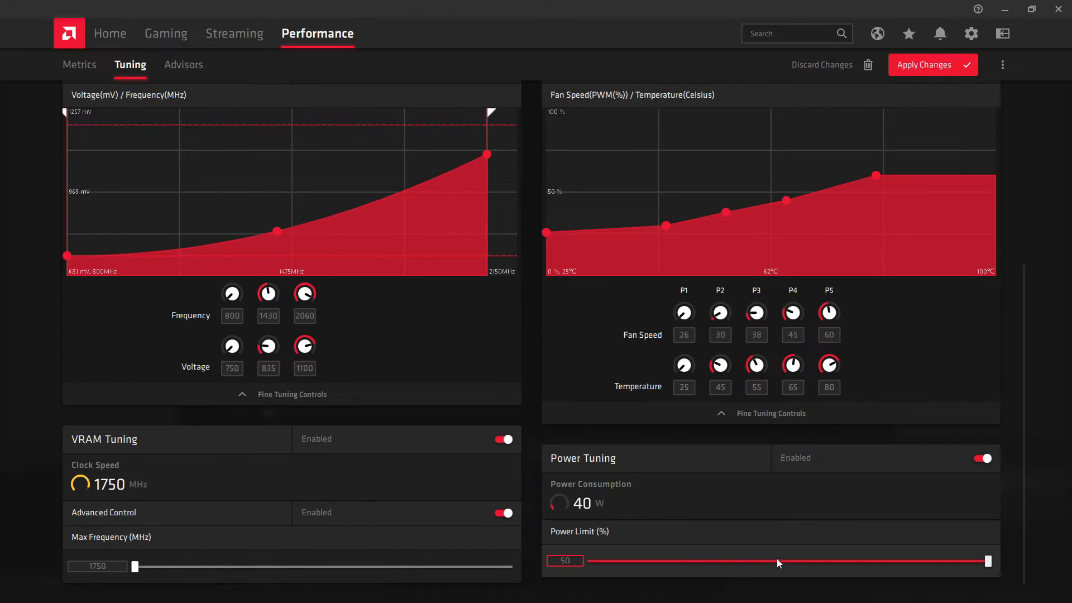
drag(985, 562, 785, 562)
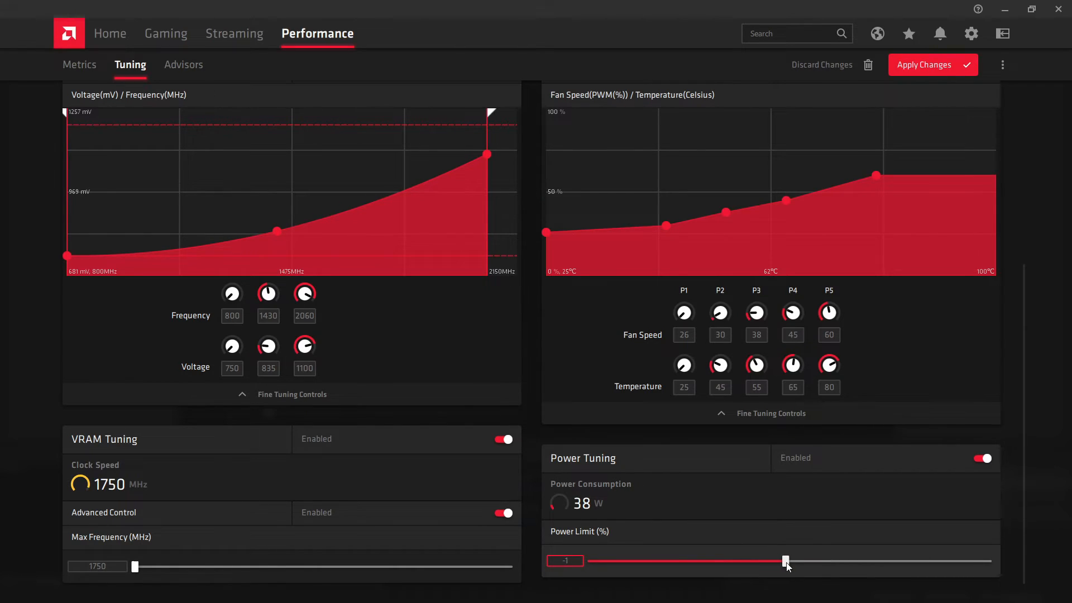
drag(784, 561, 788, 561)
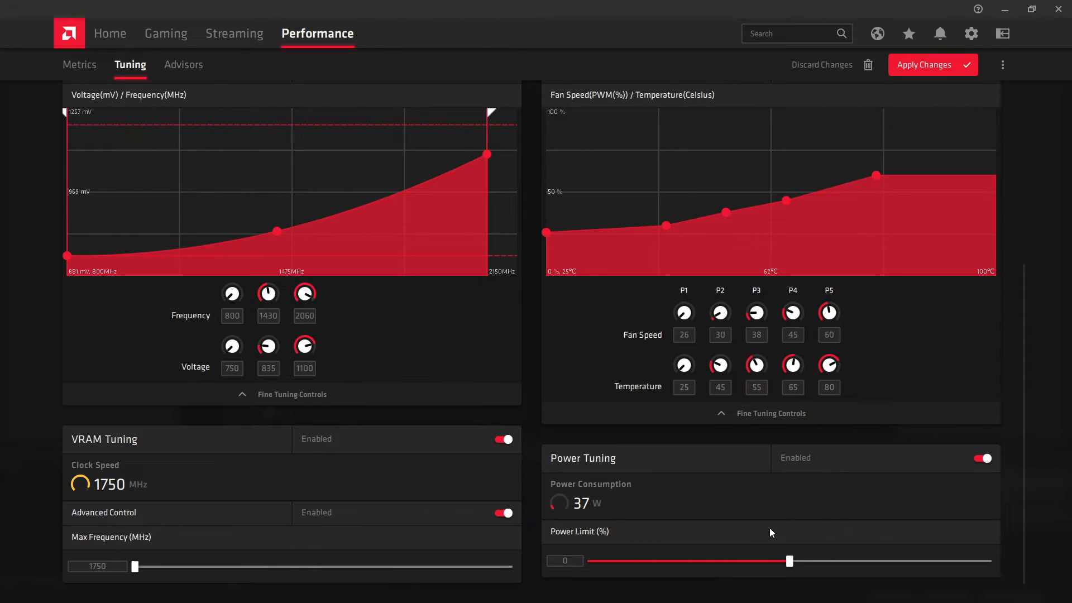
mouse_move(872, 509)
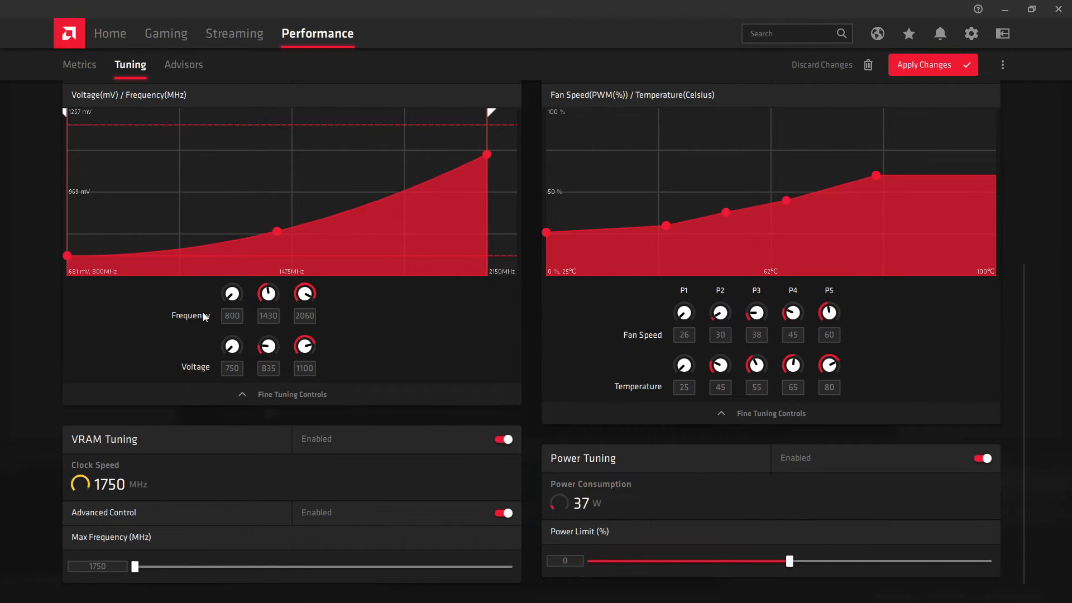
drag(788, 560, 986, 561)
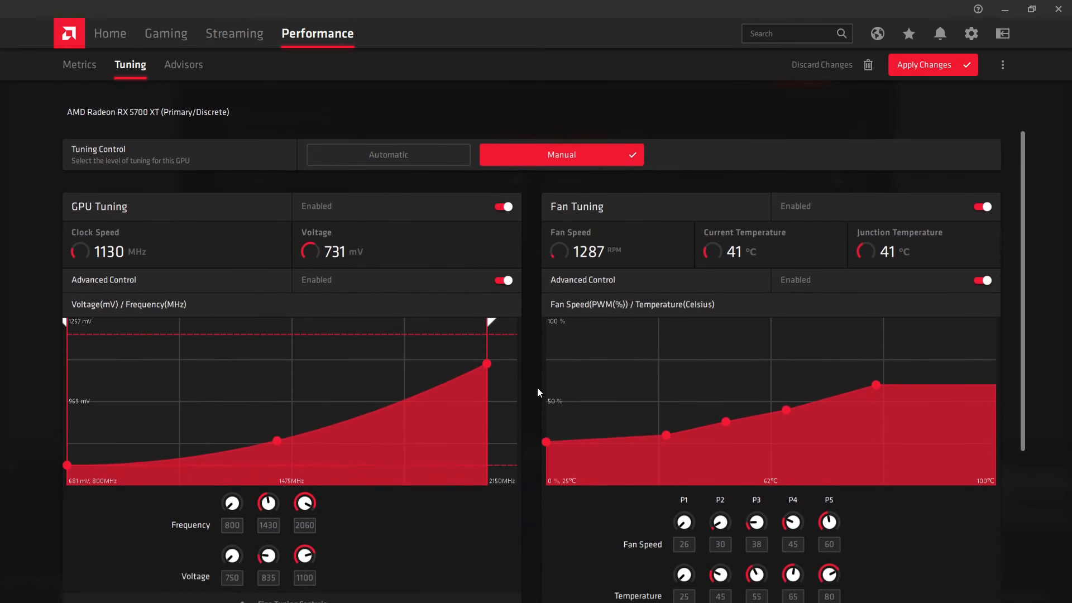
scroll(down, 3)
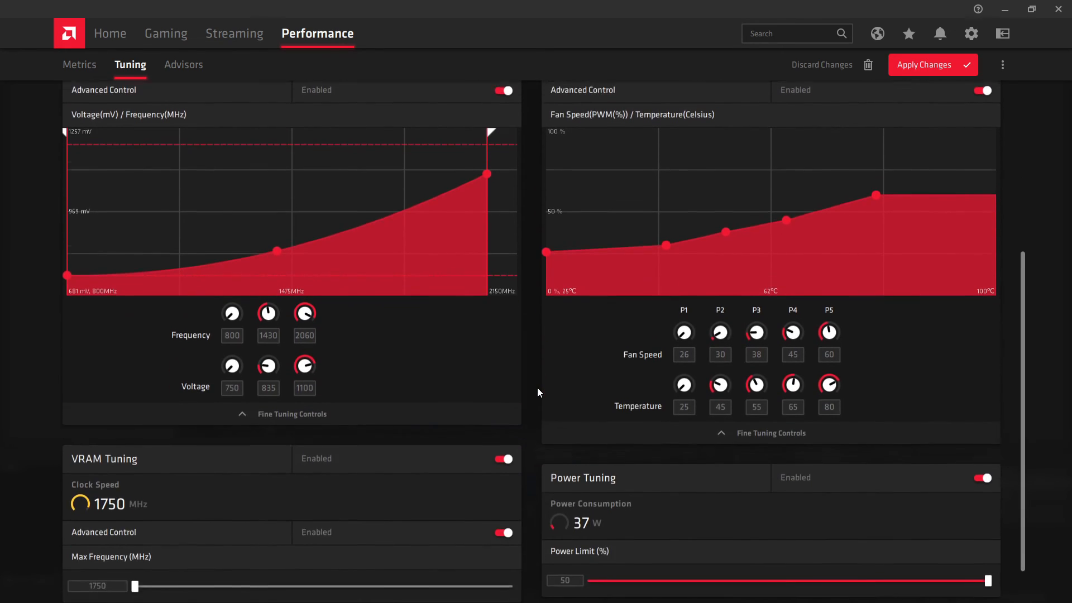
scroll(down, 3)
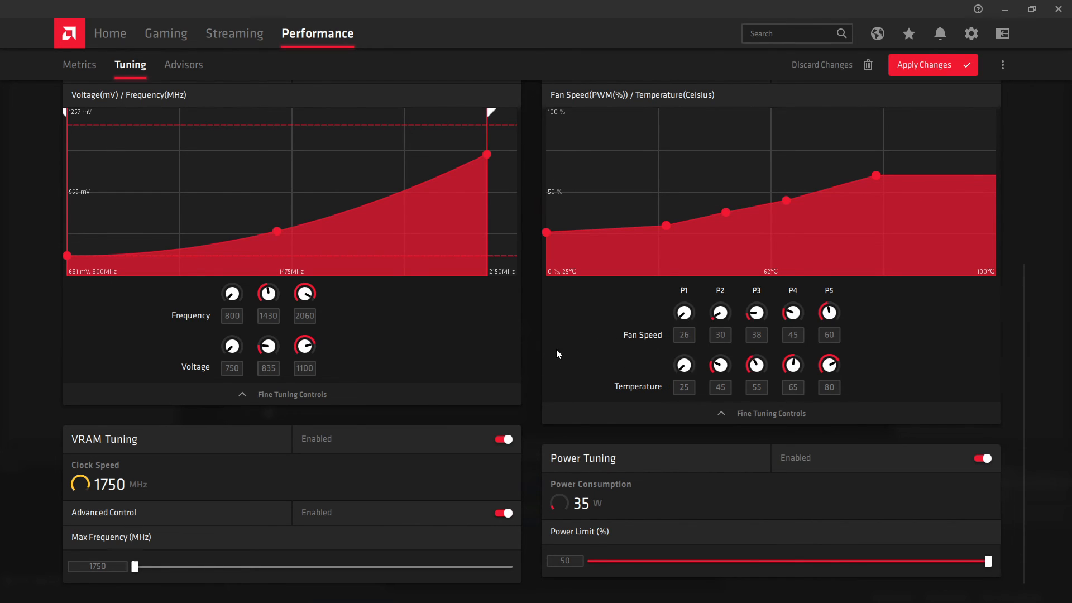
mouse_move(528, 324)
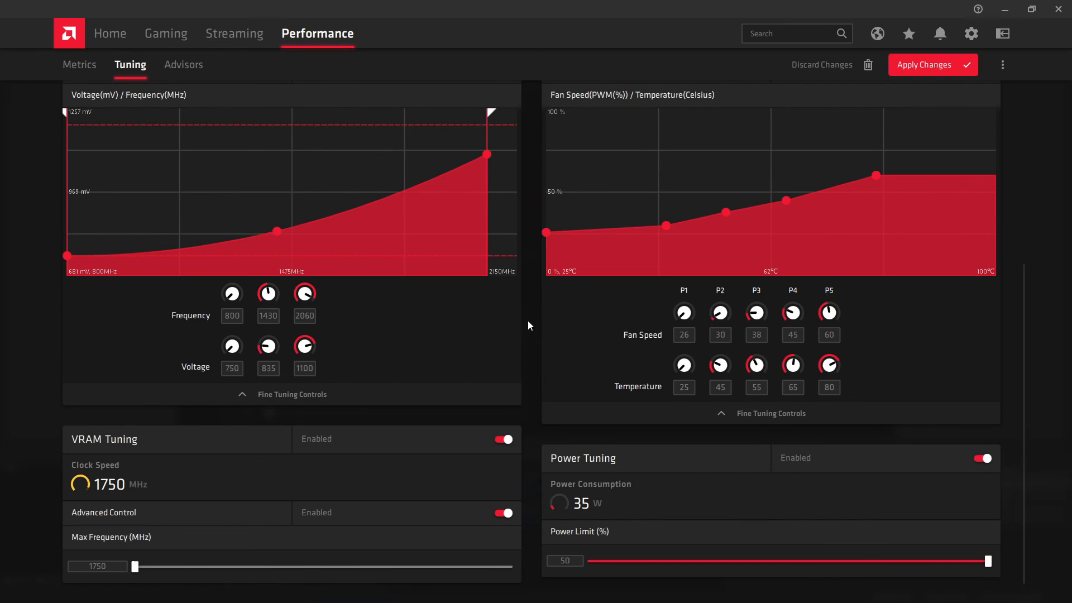